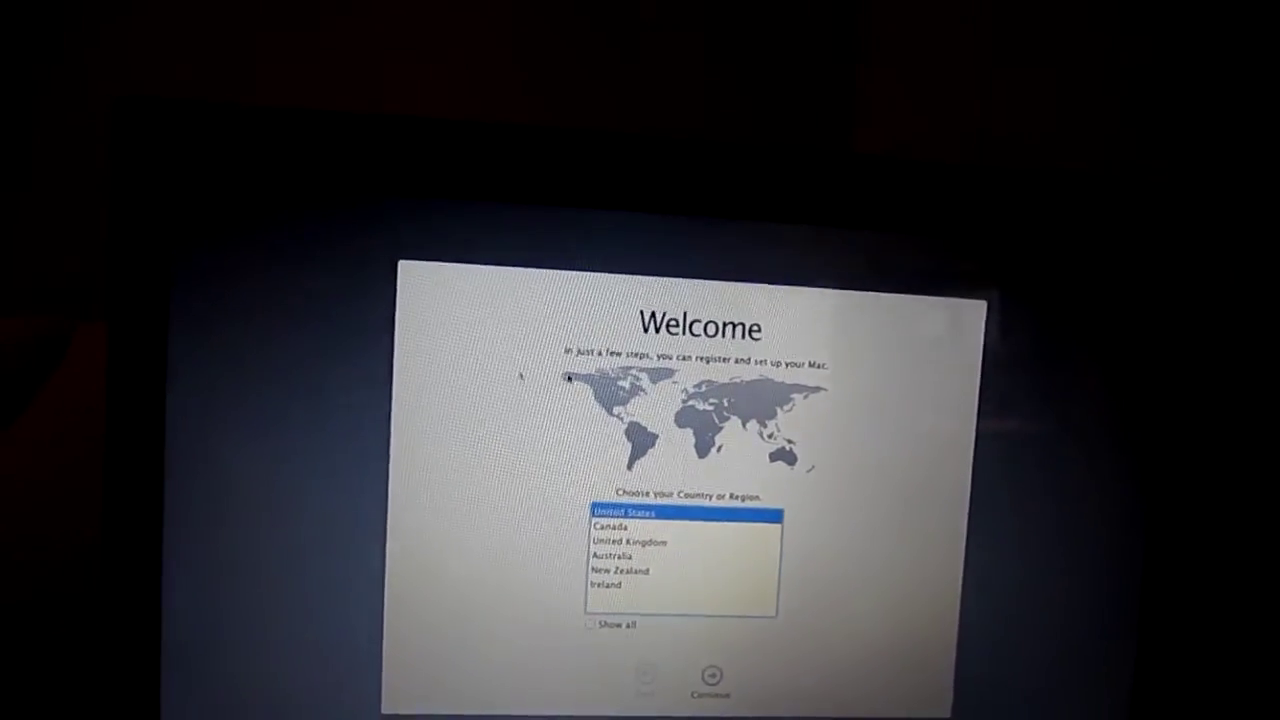
# Step: Keep United States as the country and the U.S. keyboard layout
pyautogui.click(710, 678)
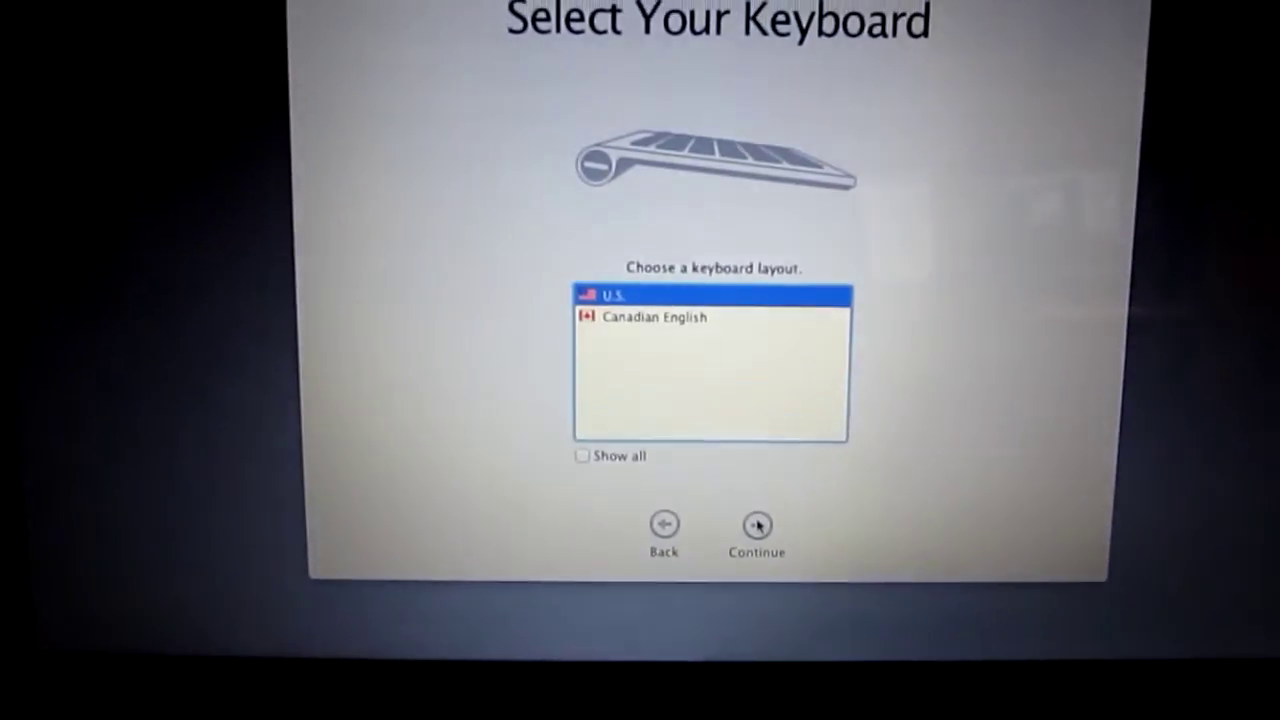
pyautogui.click(757, 524)
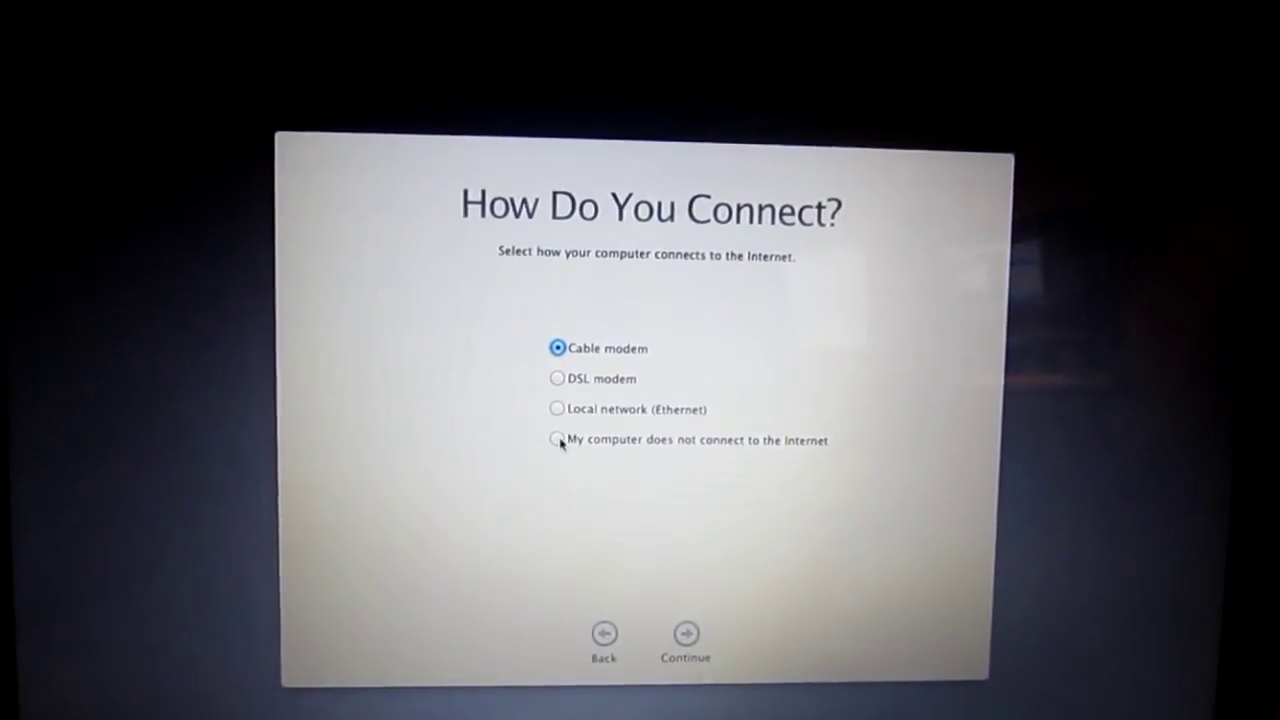
# Step: Try Local network, then go back and choose 'My computer does not connect to the Internet'
pyautogui.click(545, 409)
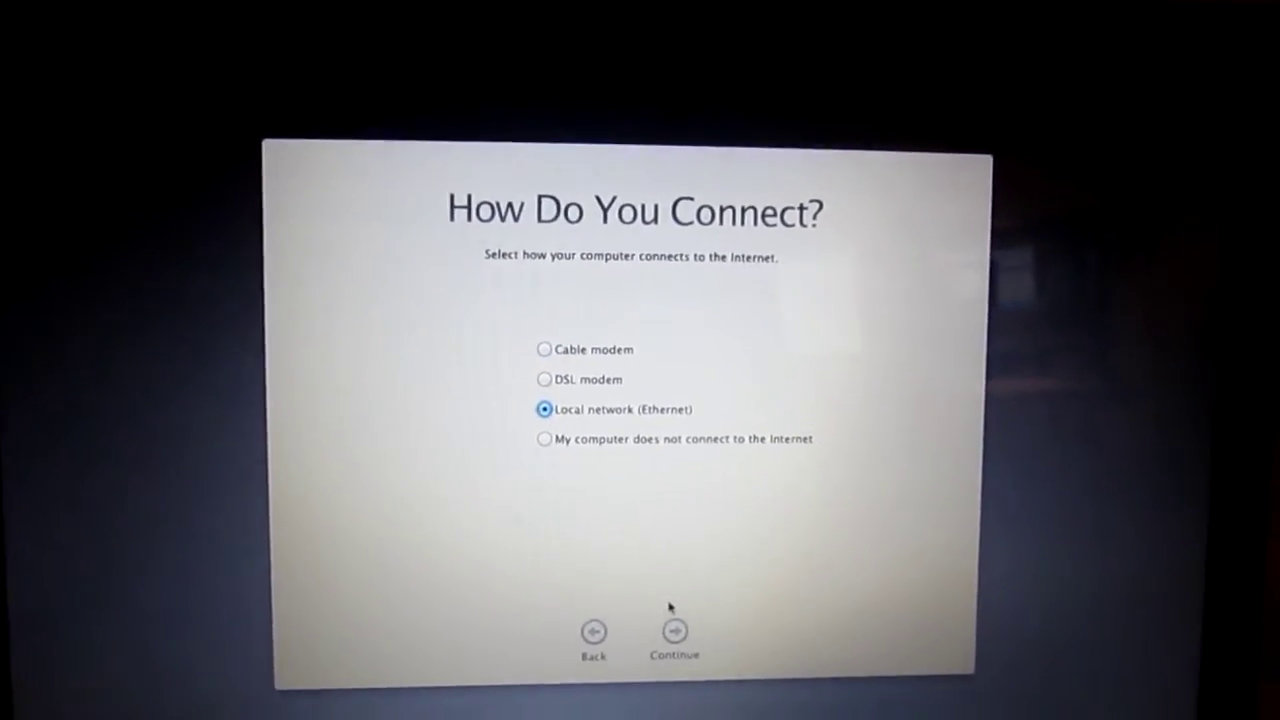
pyautogui.click(674, 631)
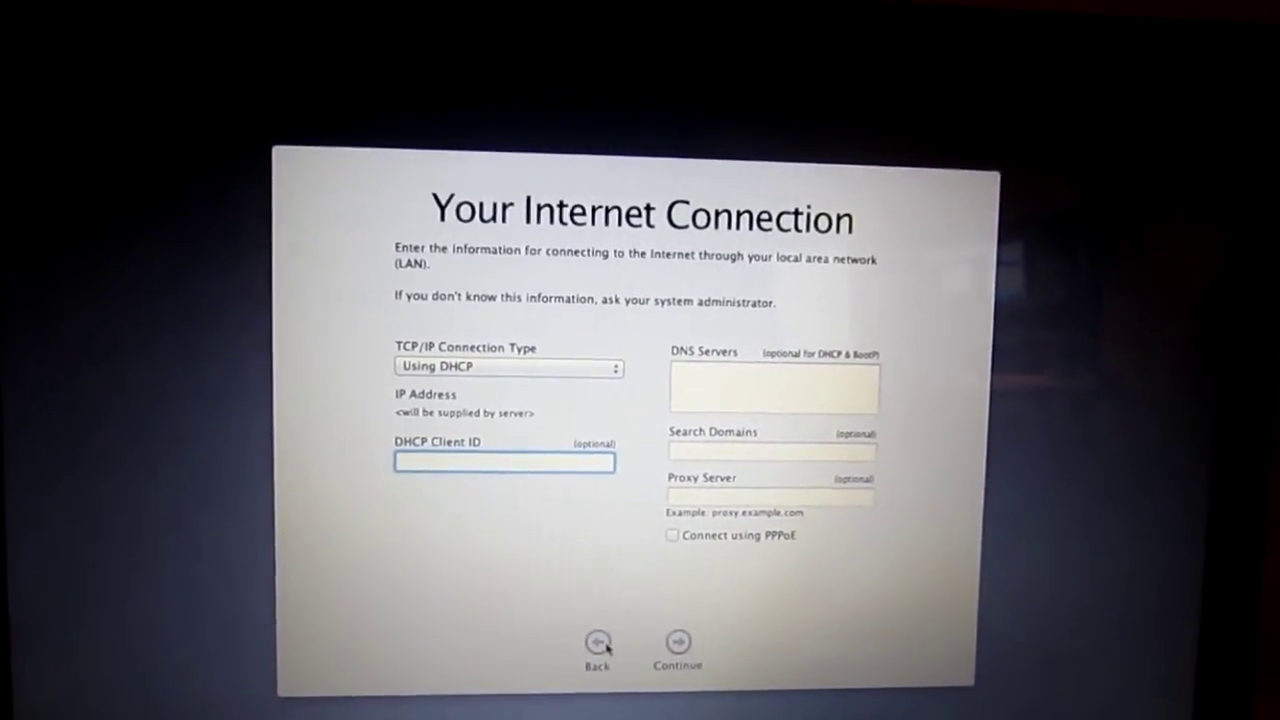
pyautogui.click(597, 642)
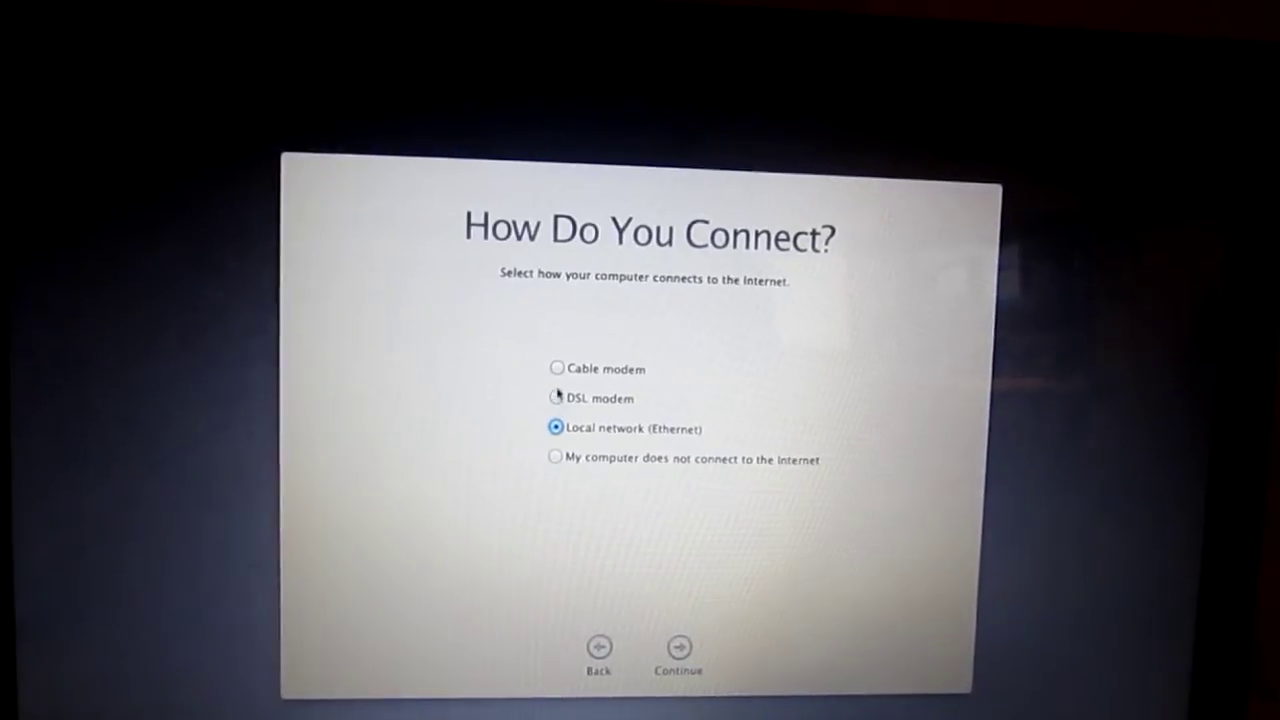
pyautogui.click(678, 648)
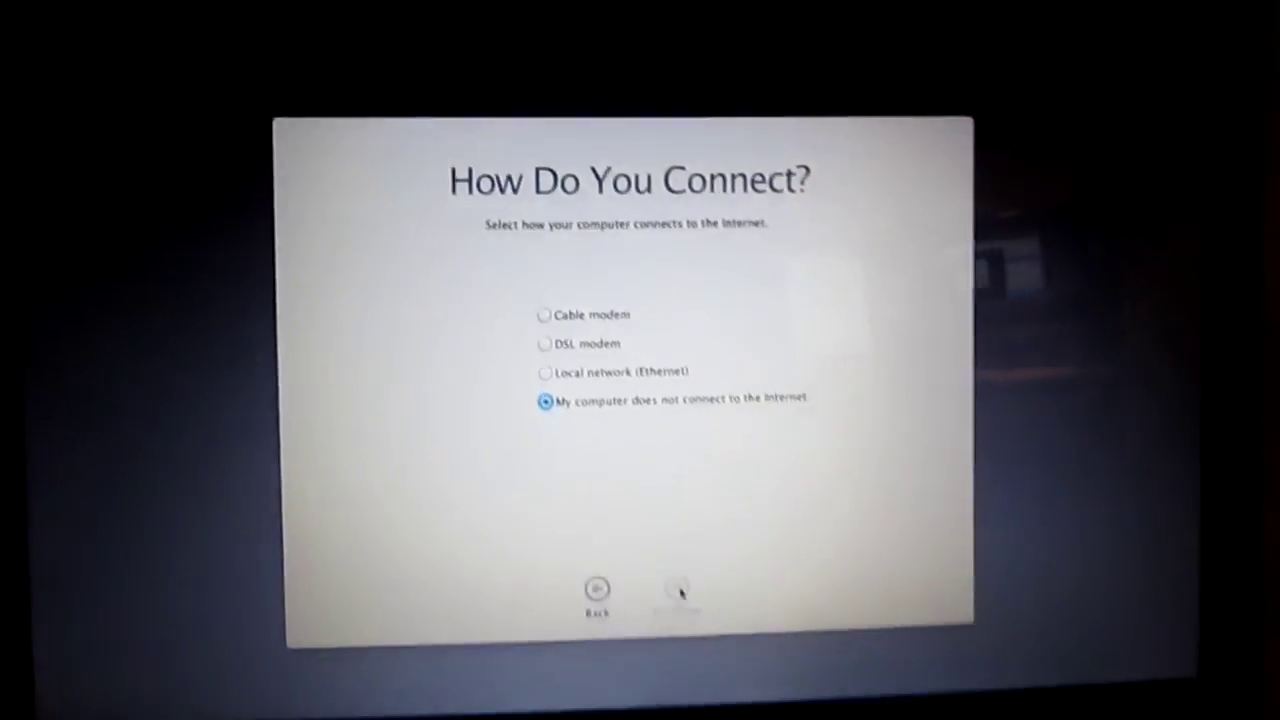
pyautogui.click(678, 588)
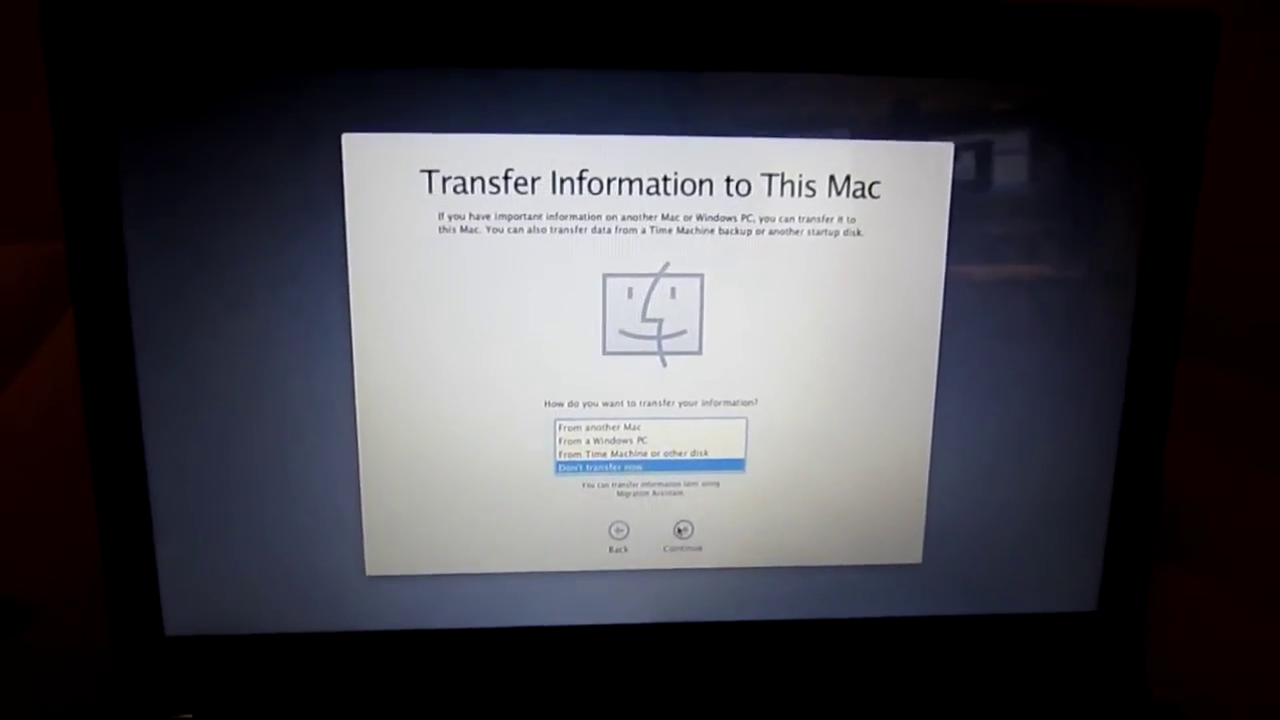
# Step: Choose 'Don't transfer now', submit blank registration, and dismiss the missing-information alert
pyautogui.click(683, 531)
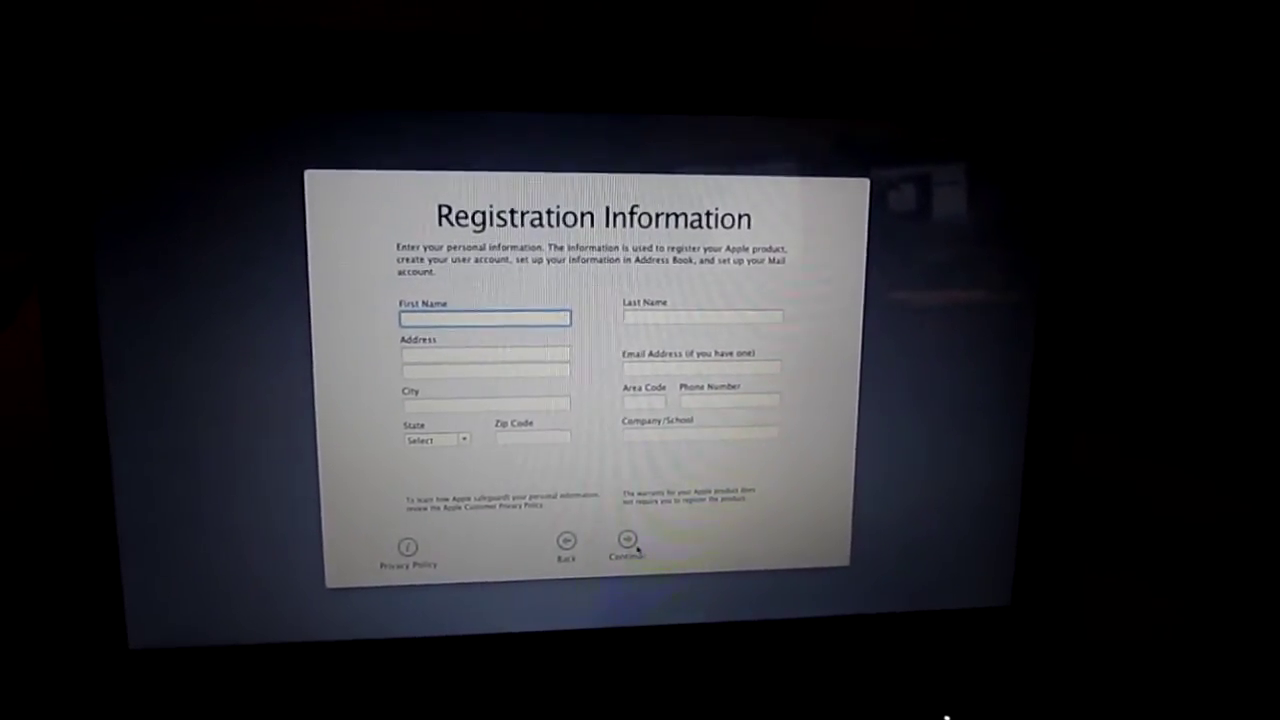
pyautogui.click(624, 543)
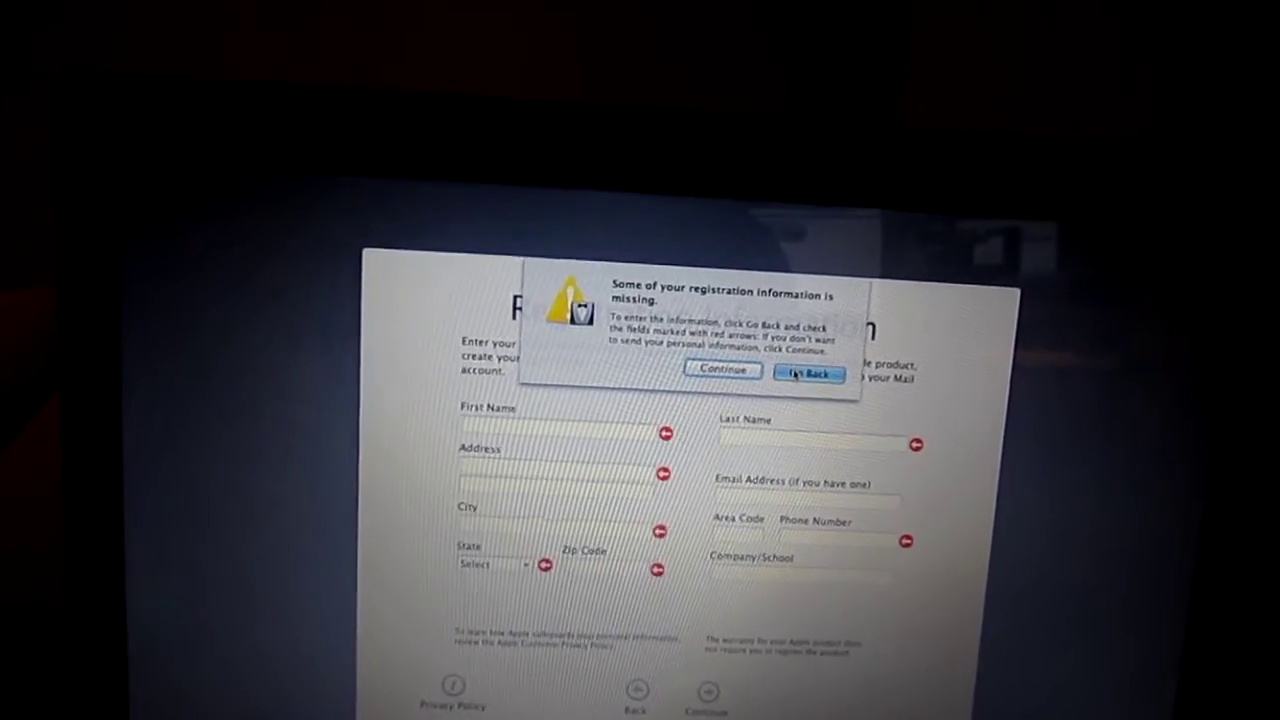
pyautogui.click(808, 373)
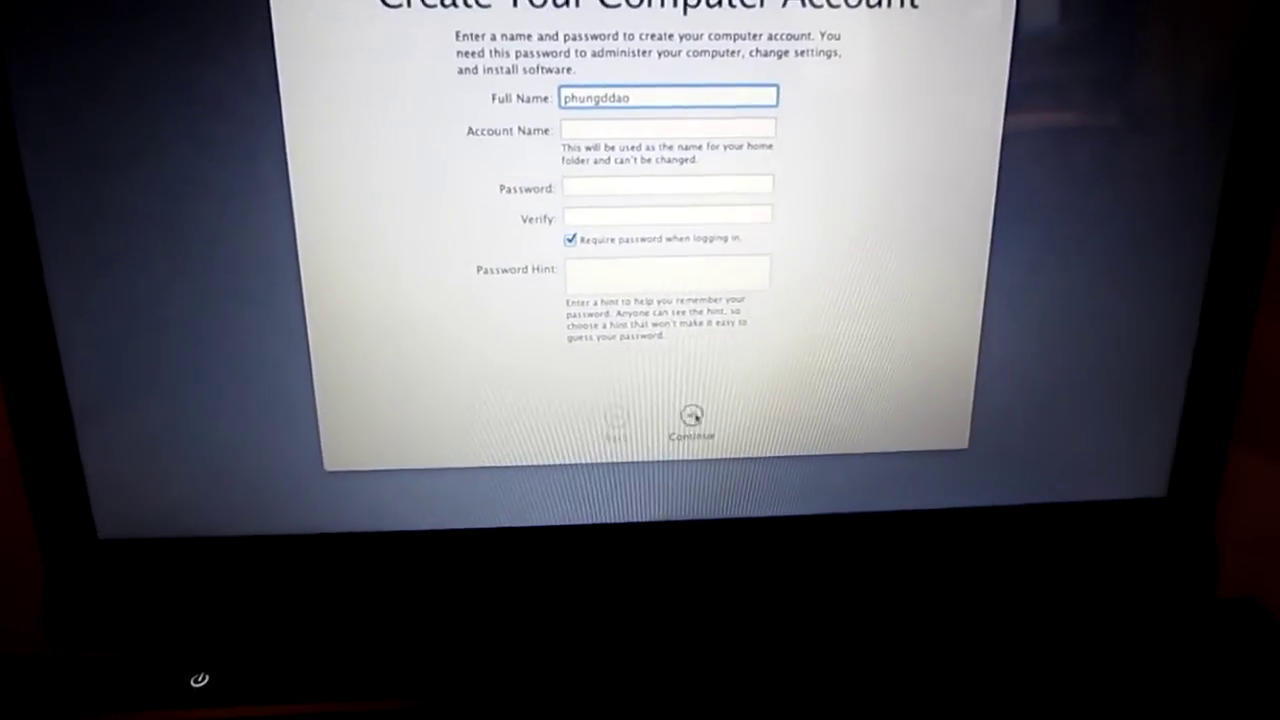
# Step: Create the account with 'Require password when logging in' unchecked and no password hint
pyautogui.click(689, 420)
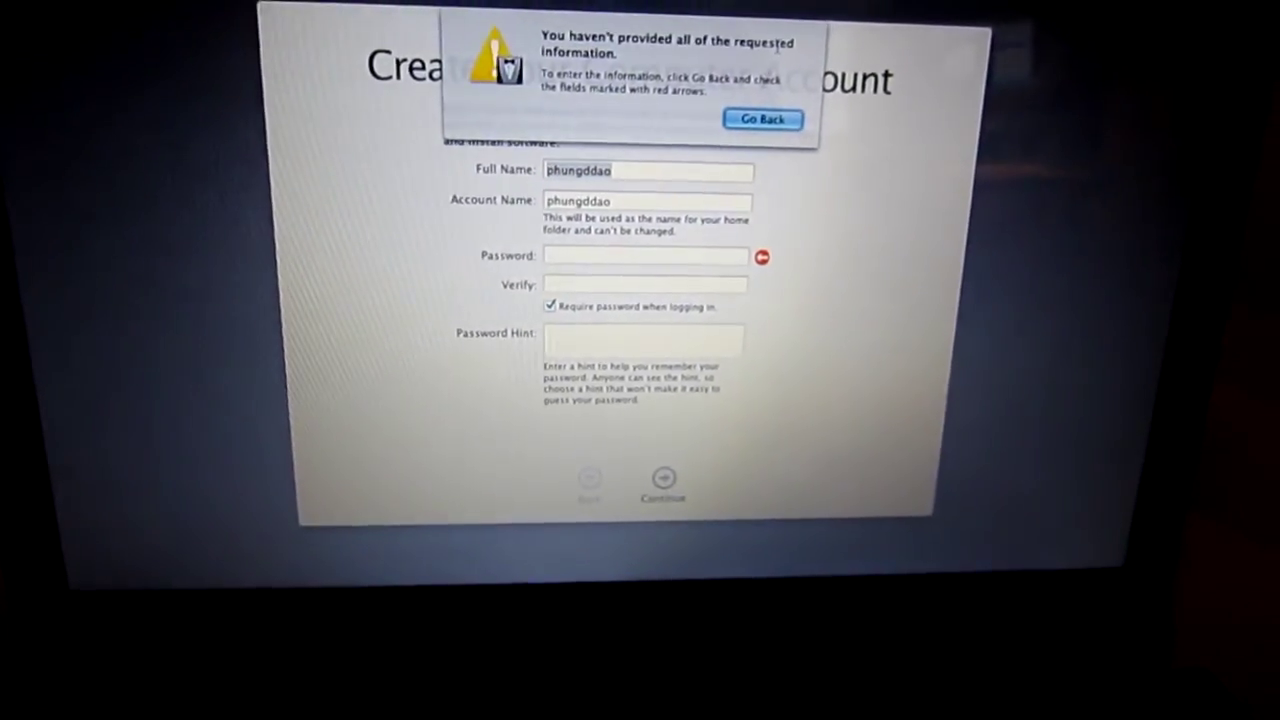
pyautogui.click(762, 119)
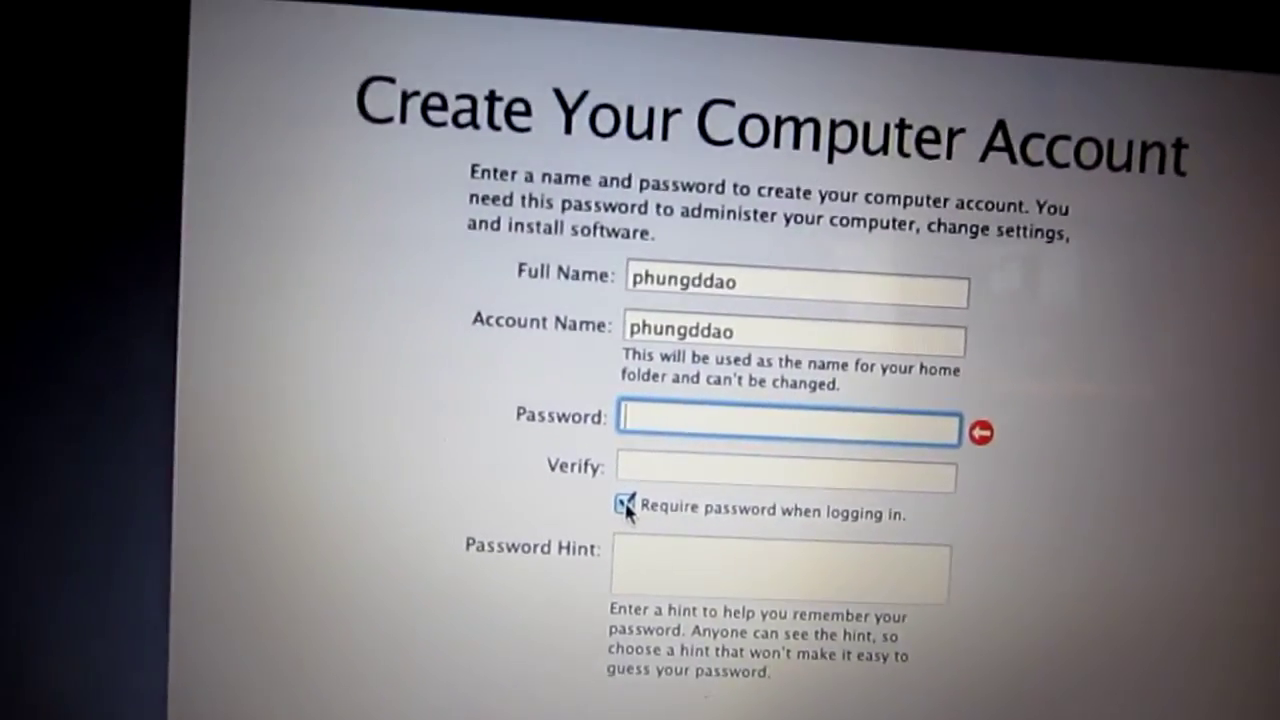
pyautogui.click(626, 512)
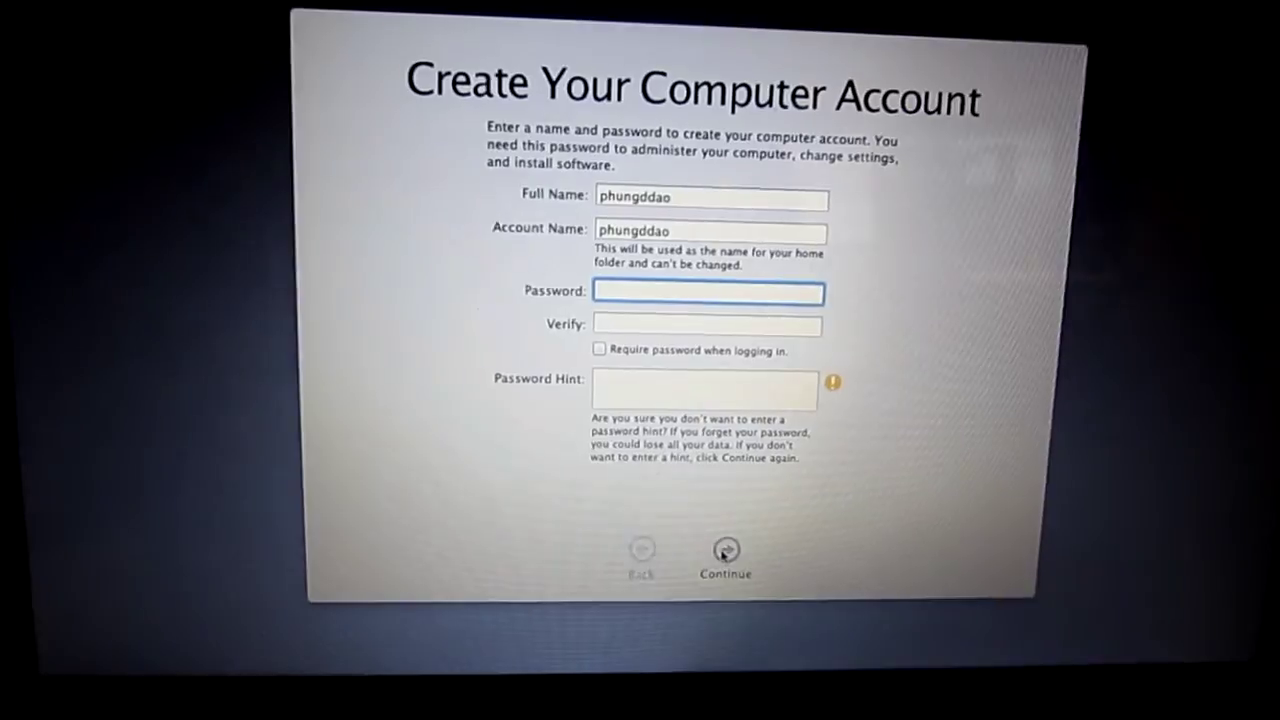
pyautogui.click(725, 551)
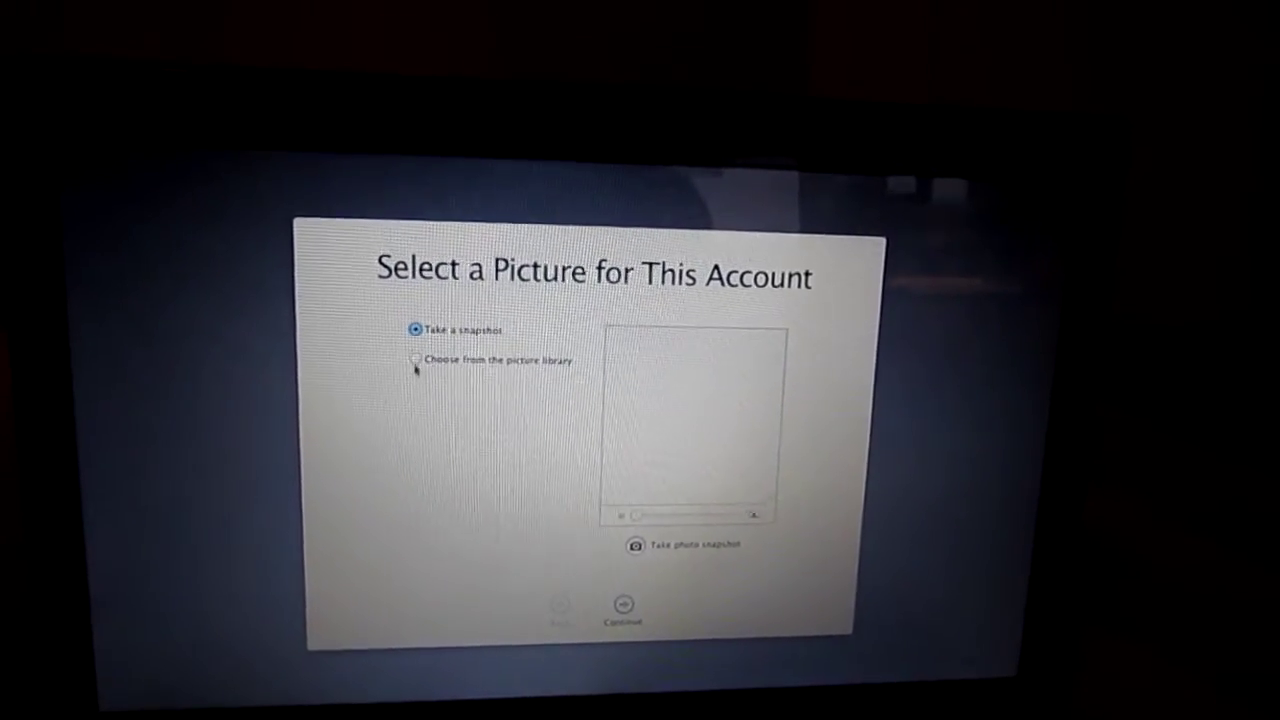
# Step: Use the dandelion from the picture library as the account picture
pyautogui.click(411, 362)
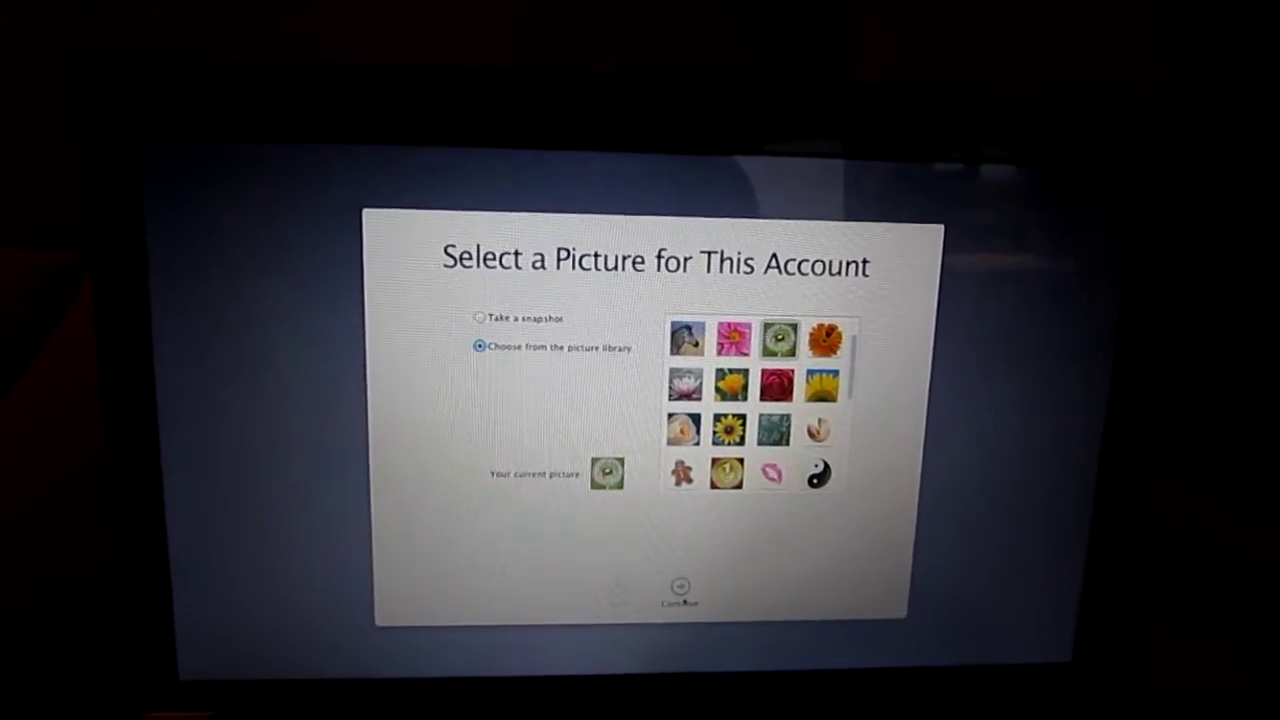
pyautogui.click(679, 588)
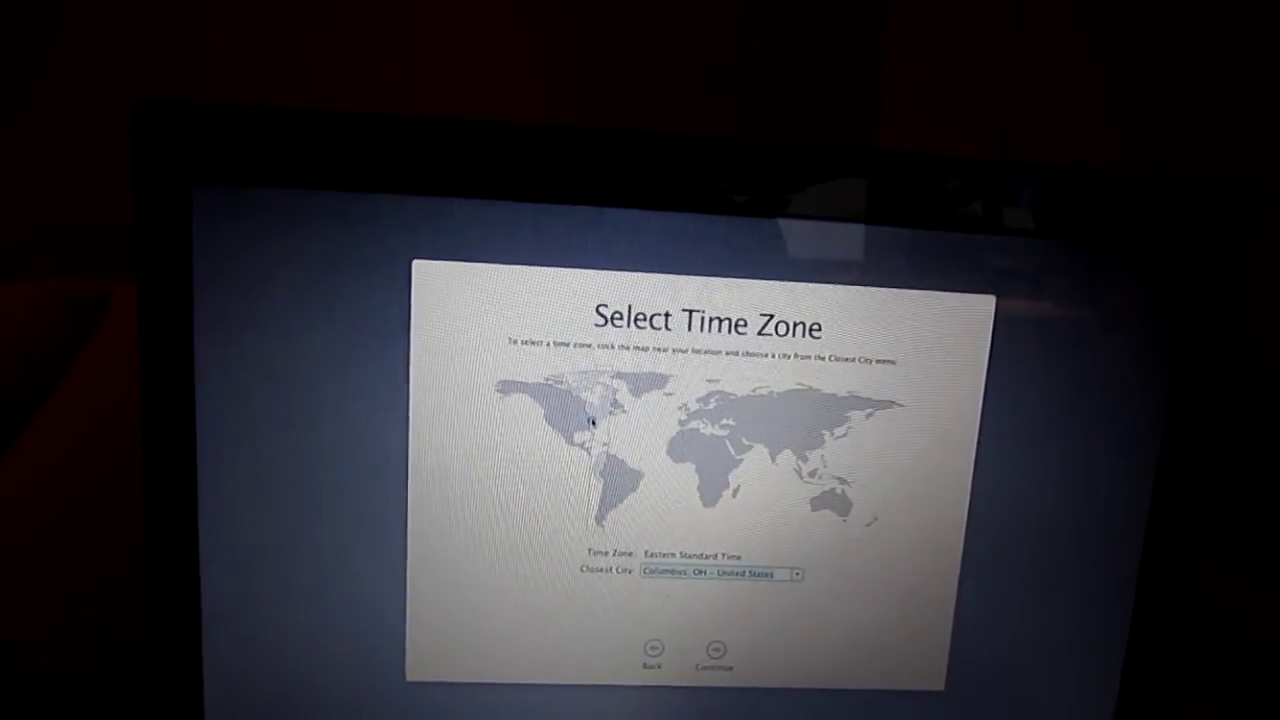
# Step: Set the closest city to New York, NY, accepting Eastern Standard Time
pyautogui.click(575, 415)
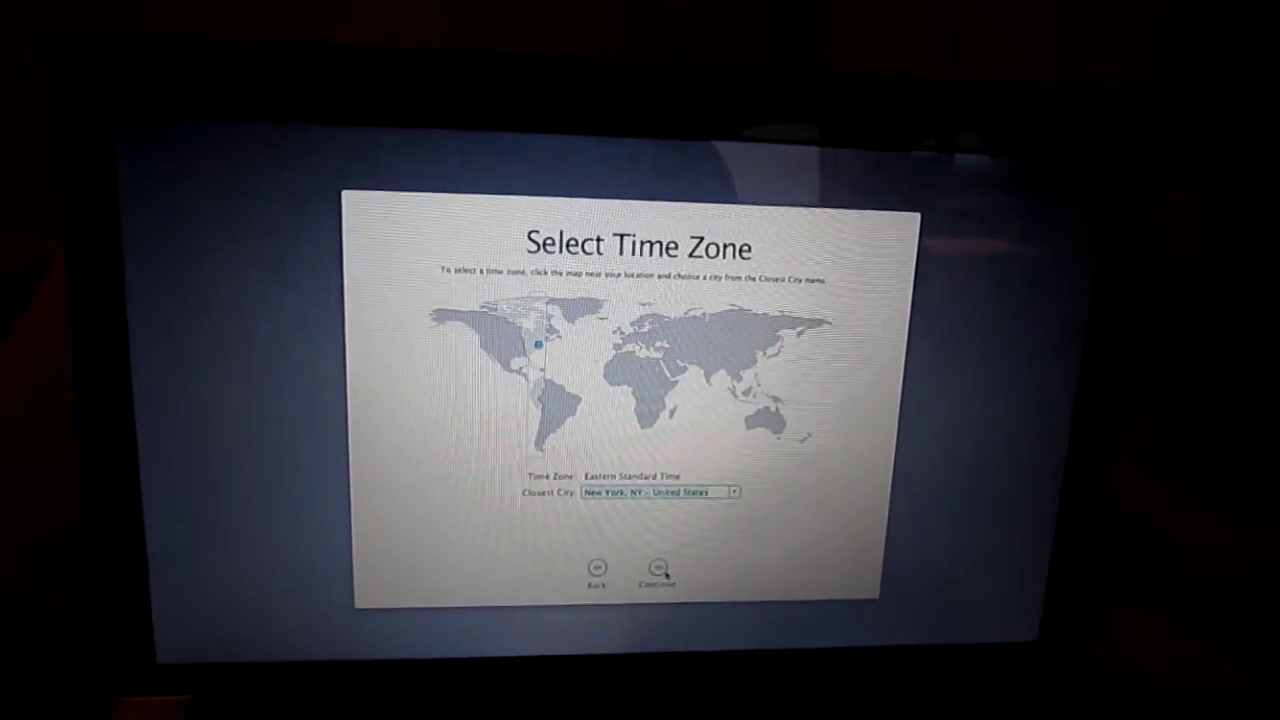
pyautogui.click(657, 570)
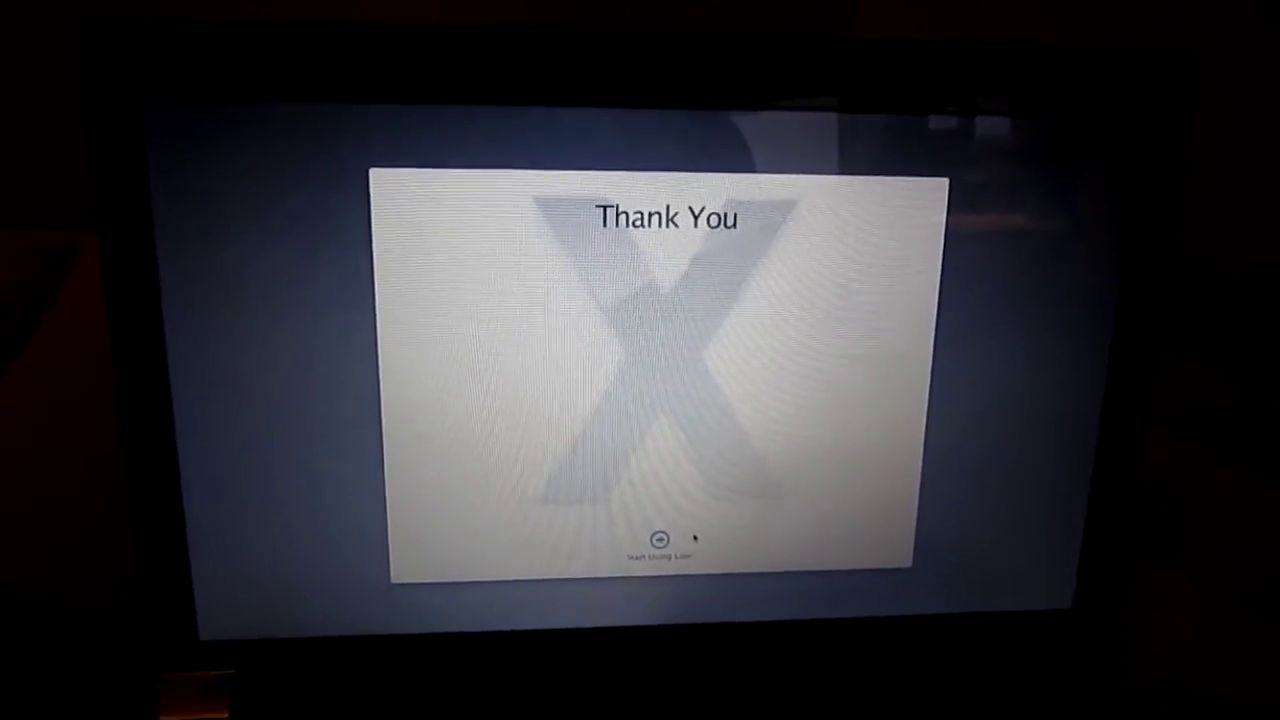
# Step: Start using Lion and confirm the ANSI keyboard type in Keyboard Setup Assistant
pyautogui.click(652, 540)
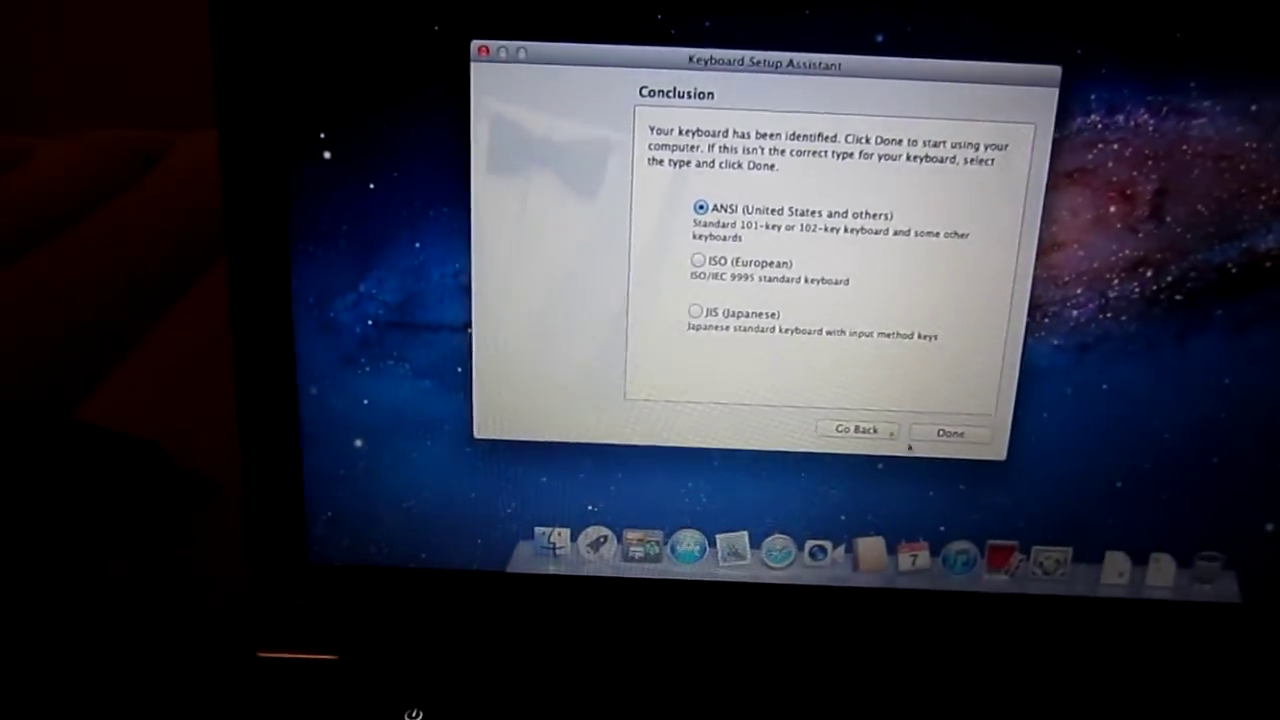
pyautogui.click(949, 433)
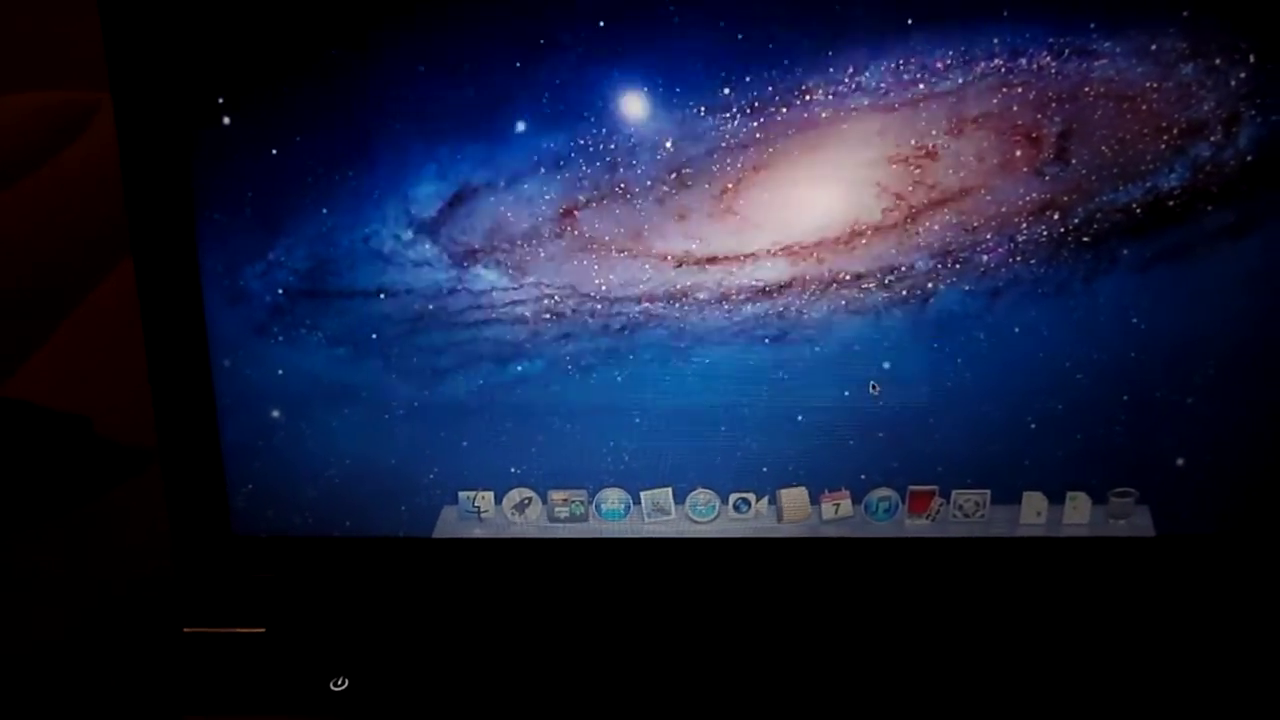